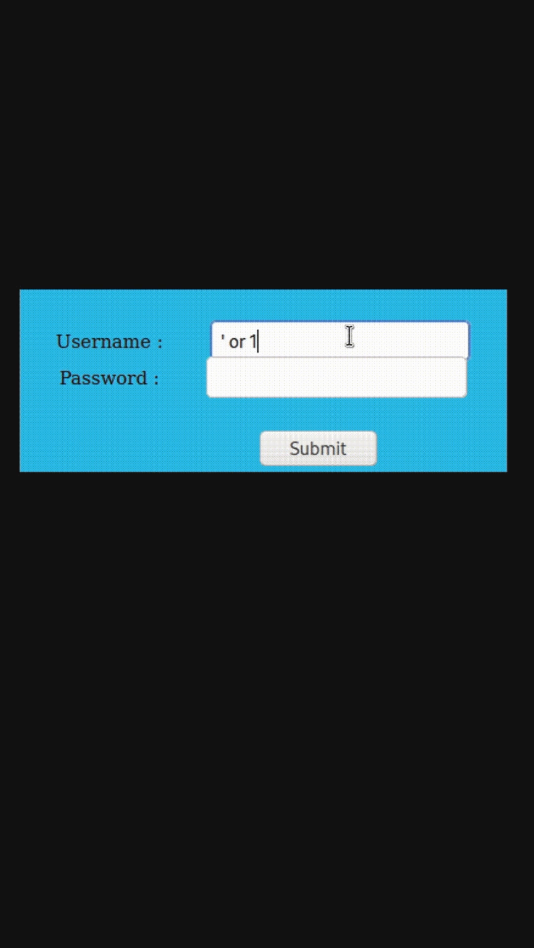
# Enter the ' or 1 injection string as the login username
pyautogui.click(317, 449)
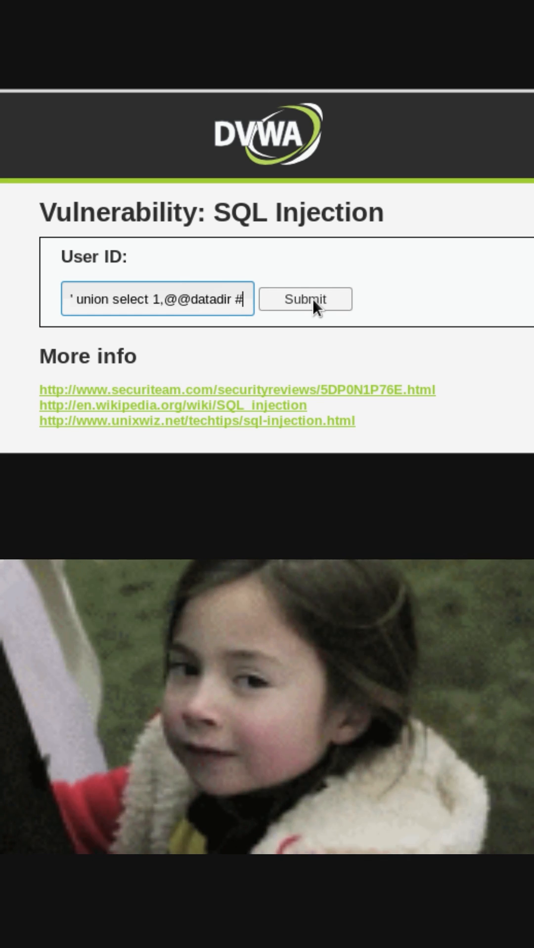
pyautogui.click(305, 299)
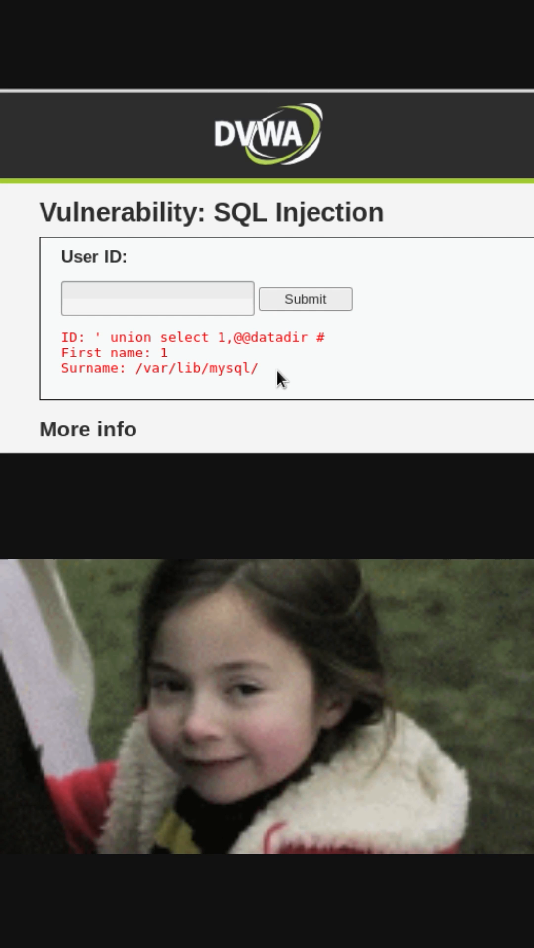